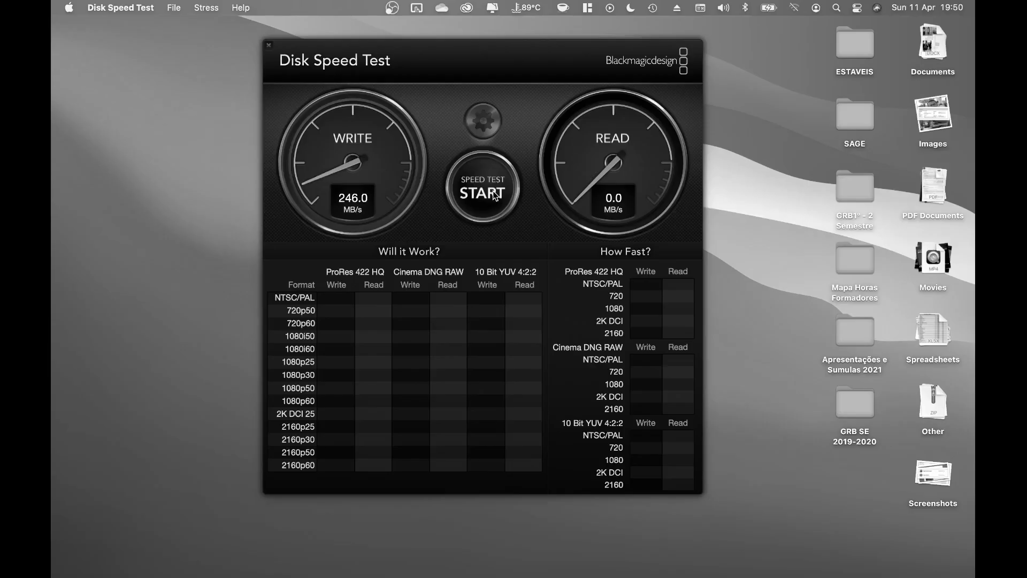
- Start the disk speed test so the Write gauge climbs to about 246 MB/s
left_click(482, 191)
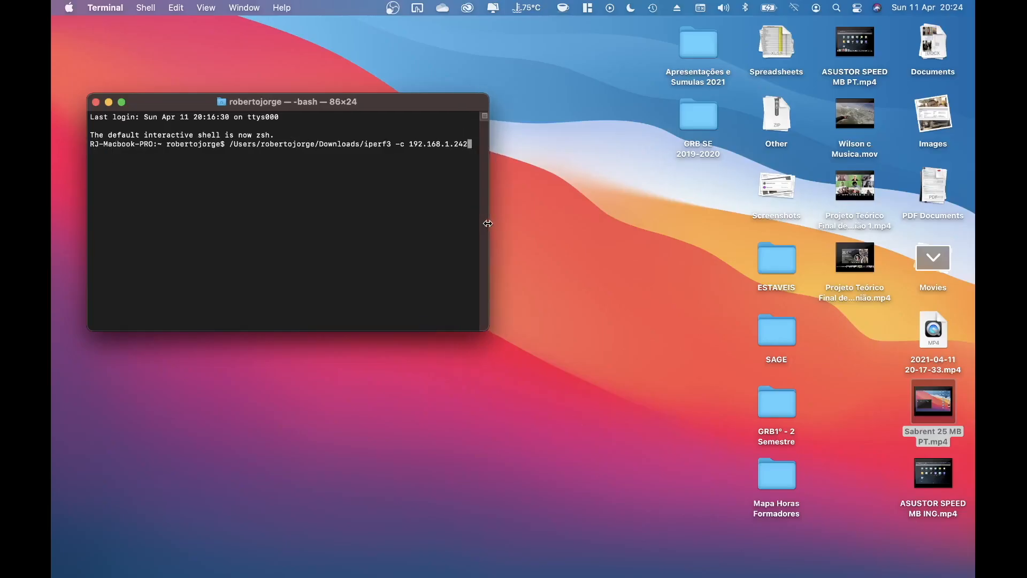
mouse_move(459, 103)
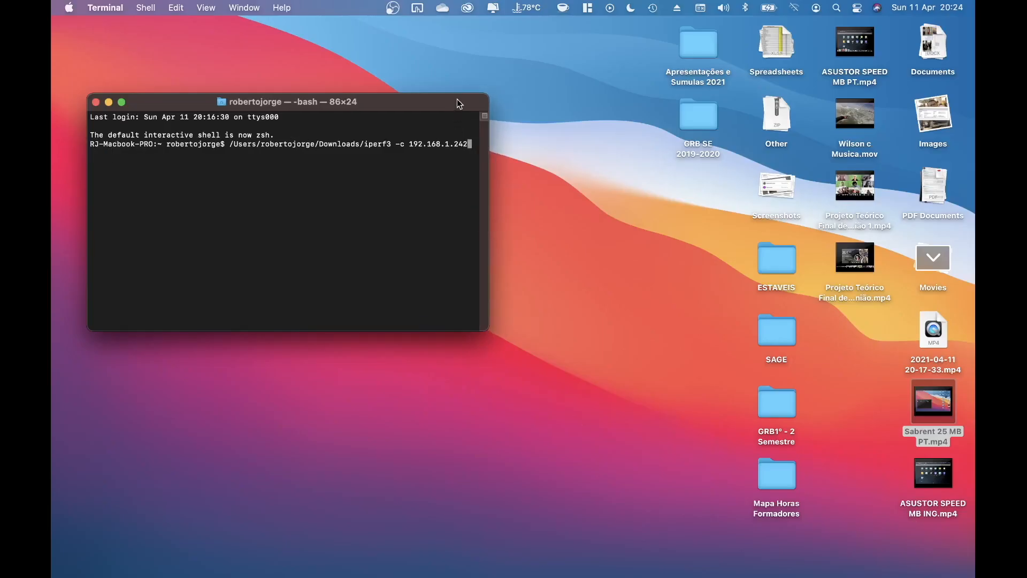